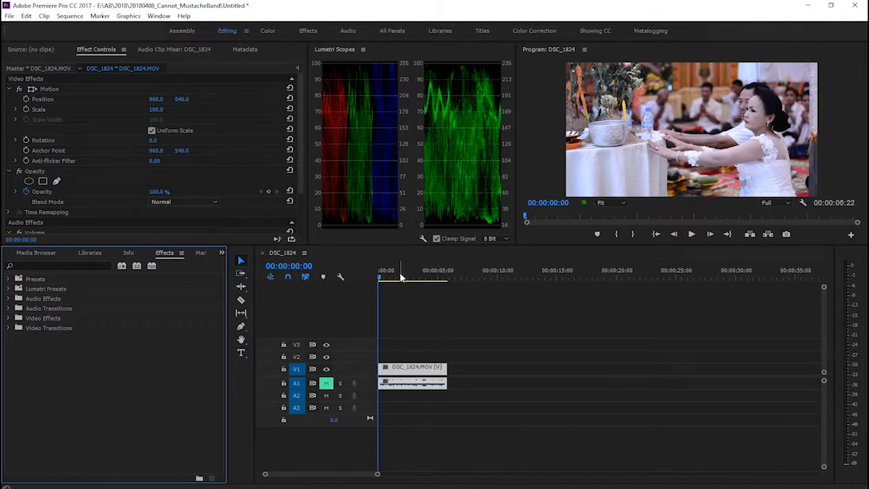
Search the Effects panel for 'warp' to surface Warp Stabilizer and Wave Warp.
{"action": "left_click", "coordinate": [691, 234]}
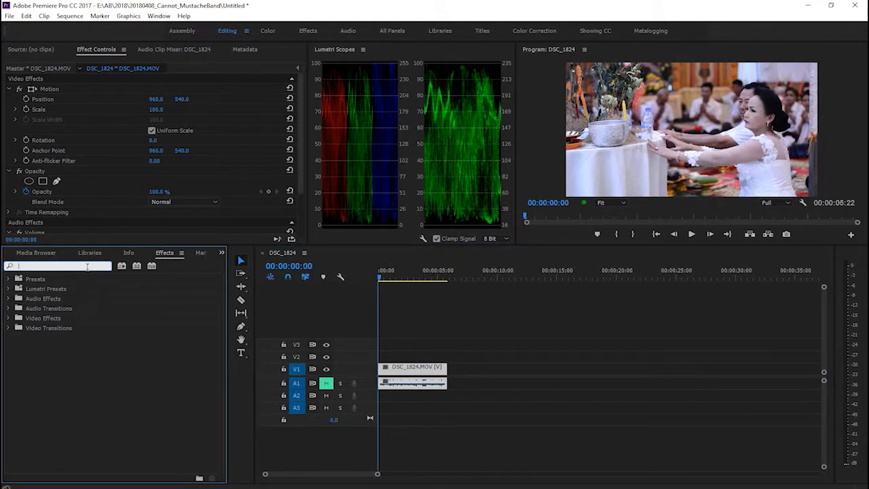
{"action": "type", "text": "wa"}
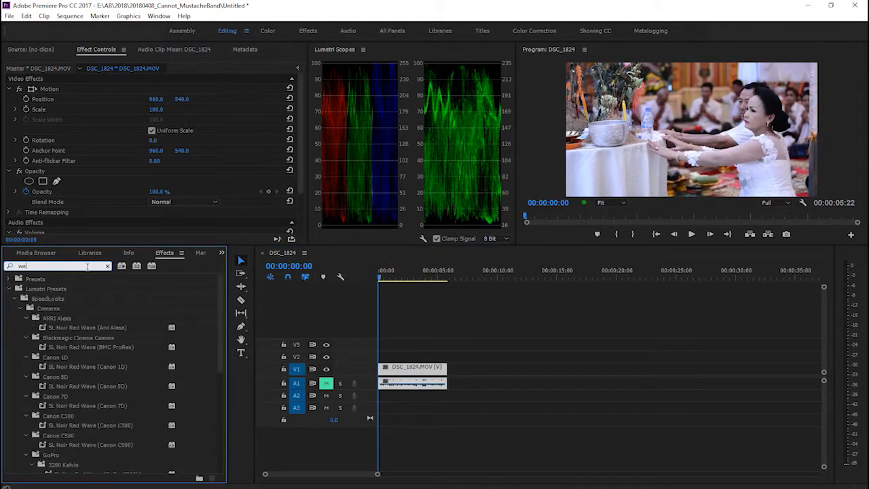
{"action": "type", "text": "war"}
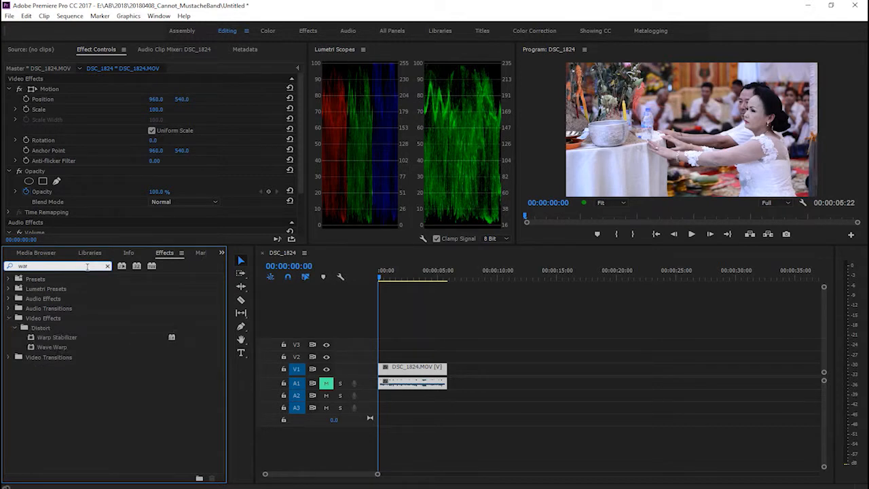
{"action": "type", "text": "warp"}
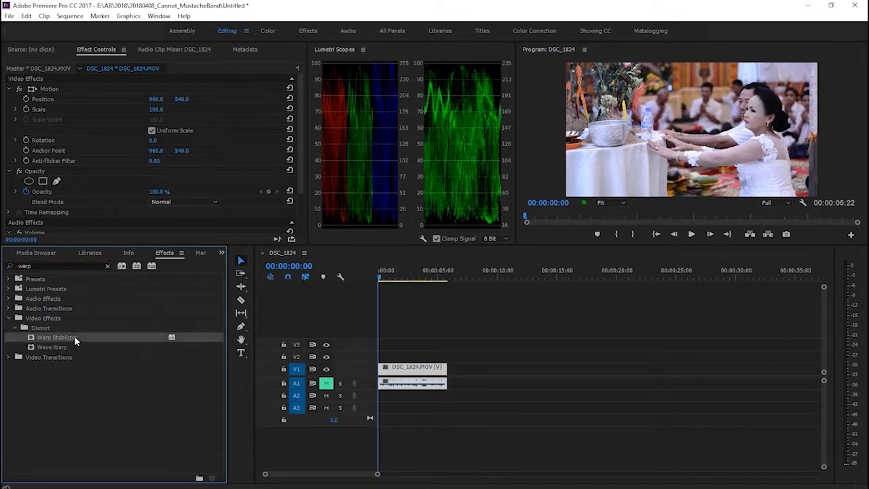
{"action": "mouse_move", "coordinate": [53, 277]}
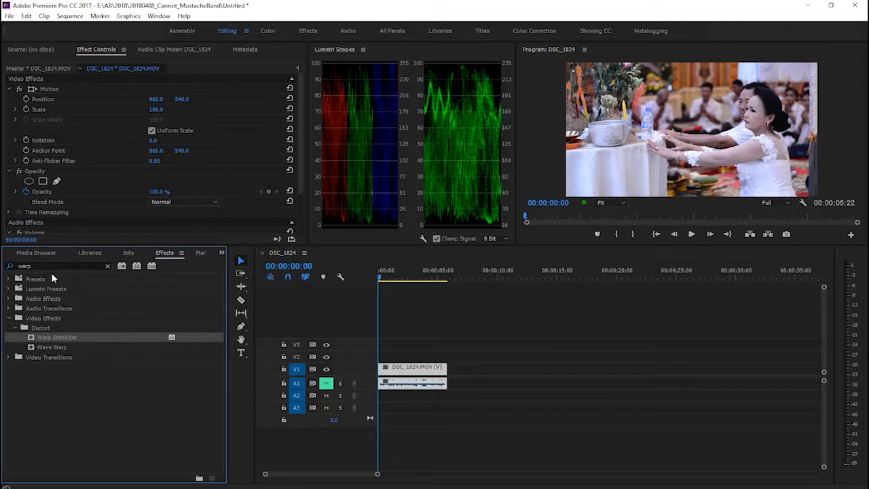
Clear the effects search, expand the proDAD folder, and apply CmosFixr to DSC_1824.
{"action": "left_click", "coordinate": [107, 266]}
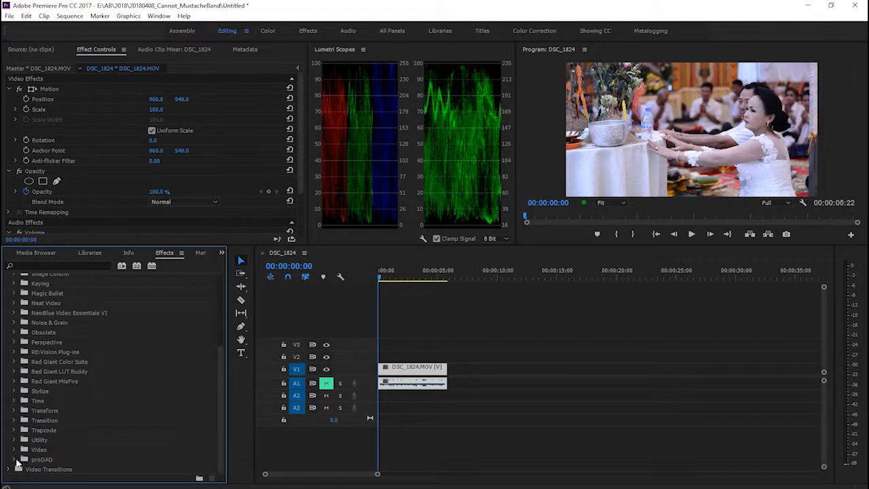
{"action": "left_click", "coordinate": [15, 458]}
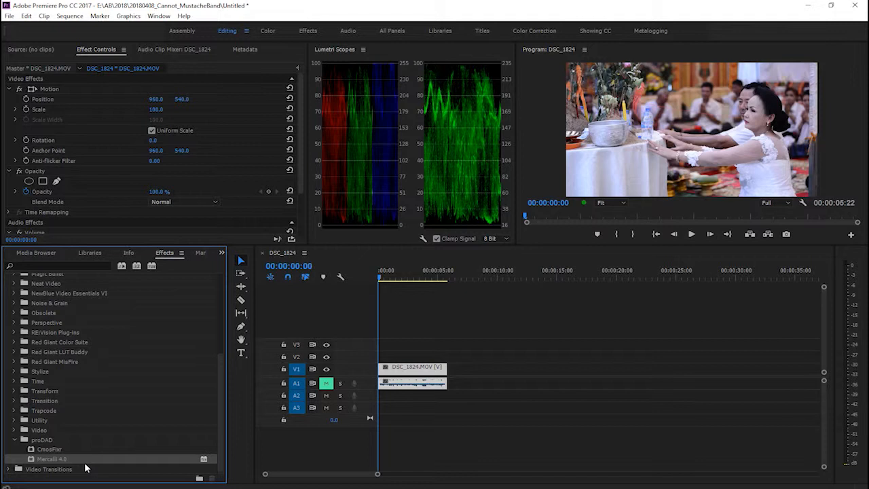
{"action": "left_click", "coordinate": [49, 448]}
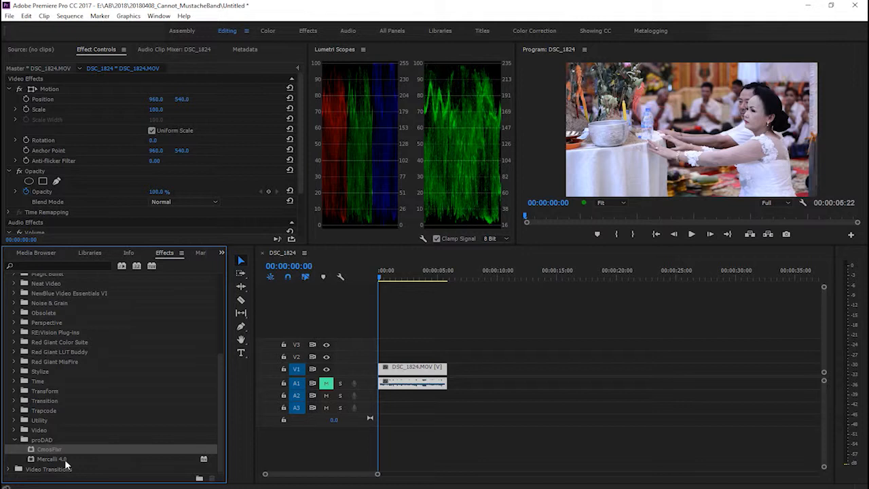
{"action": "mouse_move", "coordinate": [66, 462]}
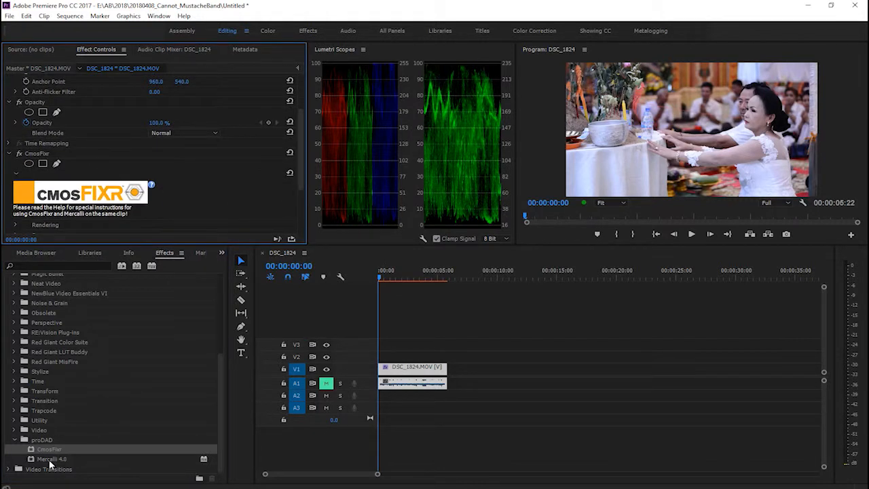
Apply Mercalli 4.0 to DSC_1824 and expand CmosFixr's Sensor group showing Sensor Speed.
{"action": "left_click", "coordinate": [51, 458]}
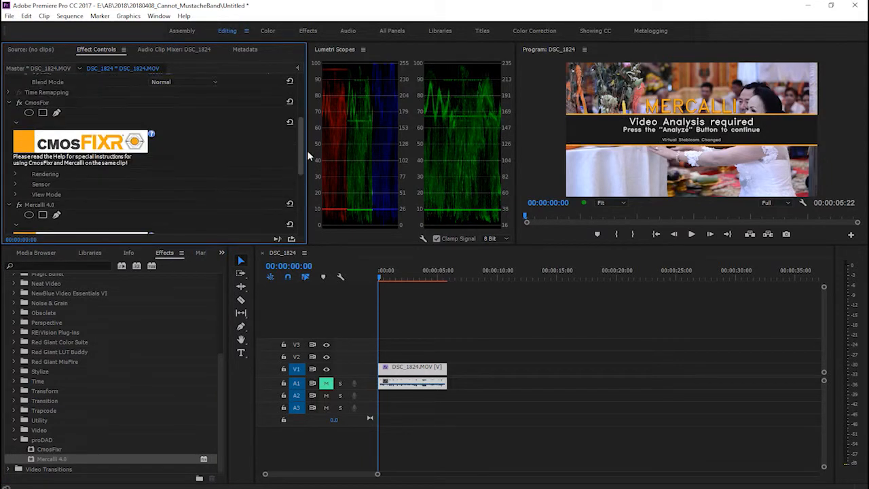
{"action": "scroll", "scroll_direction": "down", "scroll_amount": 3}
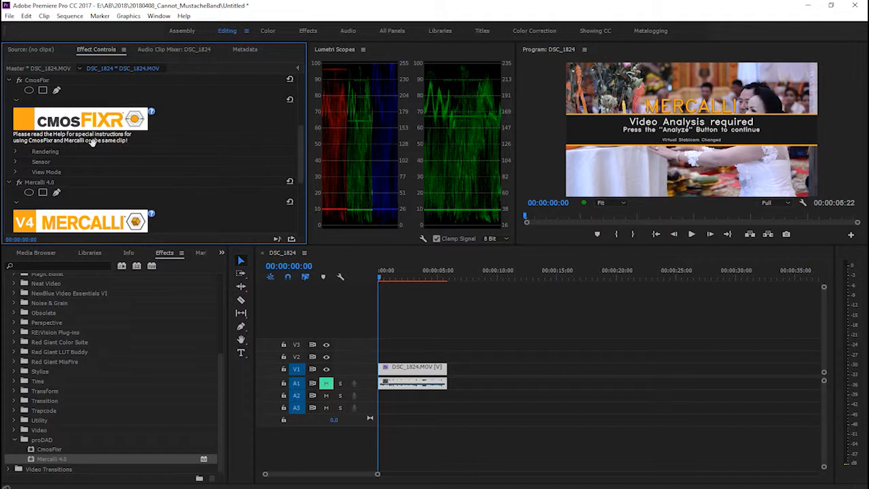
{"action": "mouse_move", "coordinate": [119, 168]}
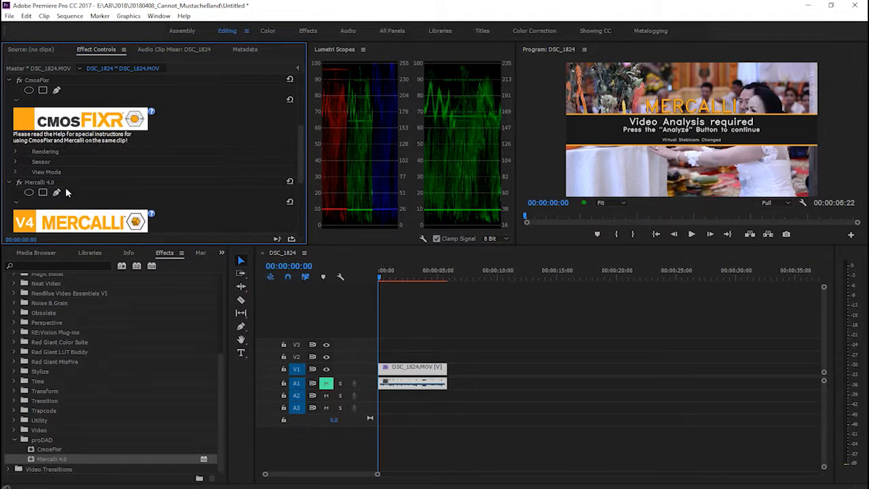
{"action": "left_click", "coordinate": [41, 161]}
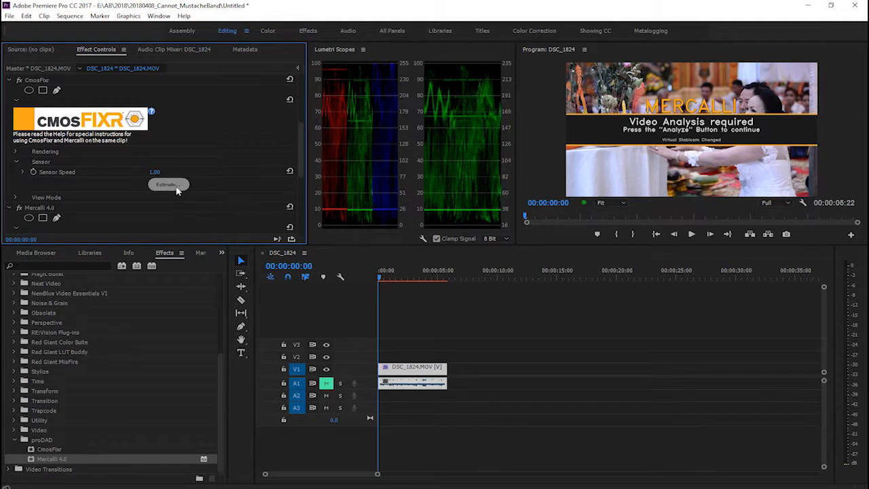
Run CmosFixr's Sensor Speed estimate, yielding 1.67, then scroll to Mercalli 4.0.
{"action": "left_click", "coordinate": [168, 184]}
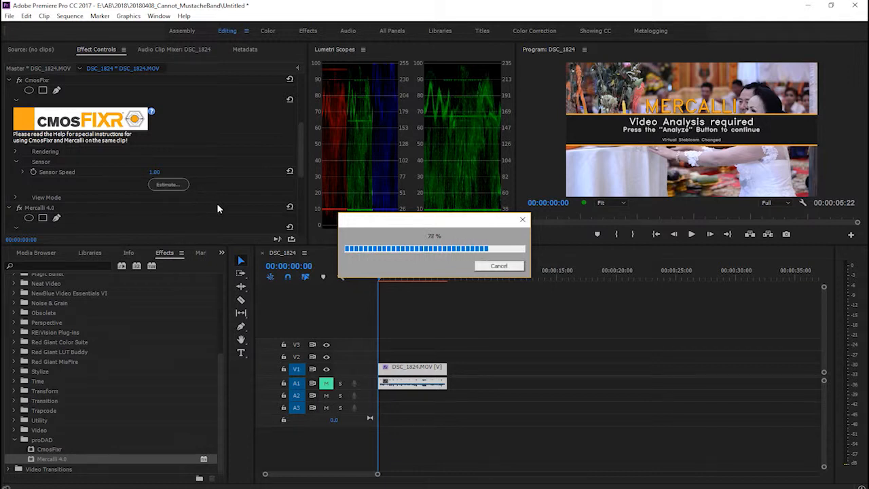
{"action": "mouse_move", "coordinate": [272, 191]}
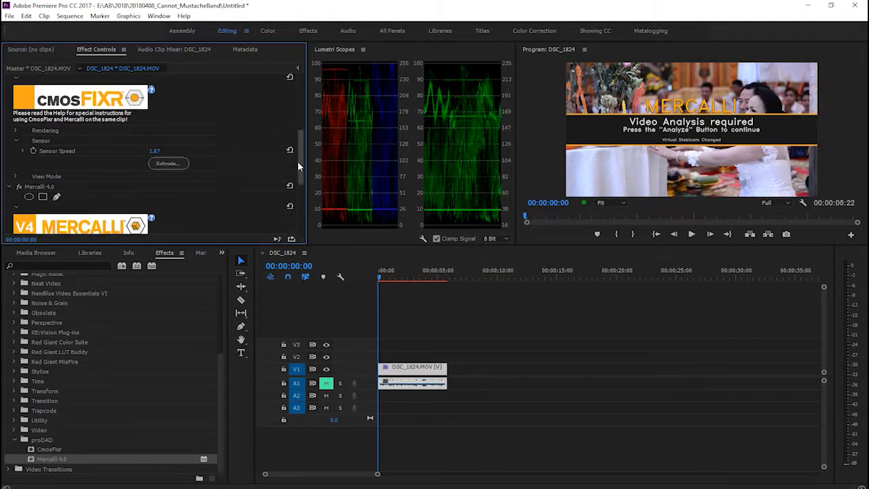
{"action": "scroll", "scroll_direction": "down", "scroll_amount": 3}
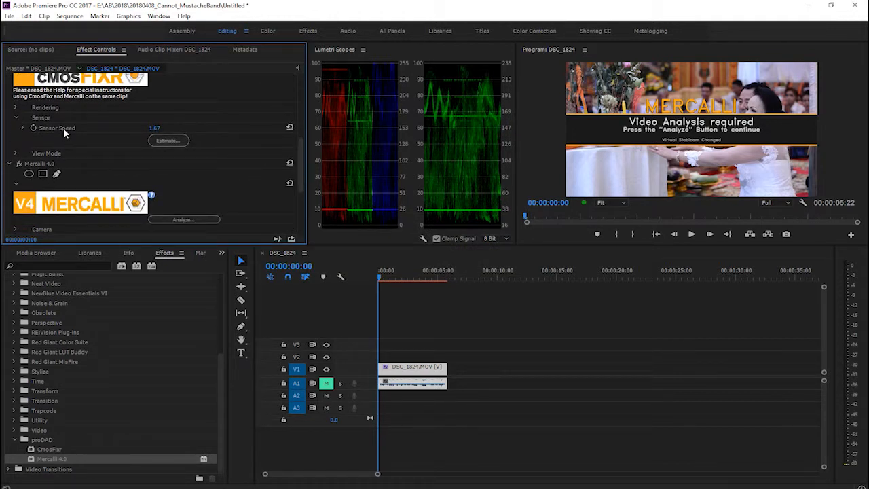
{"action": "mouse_move", "coordinate": [114, 150]}
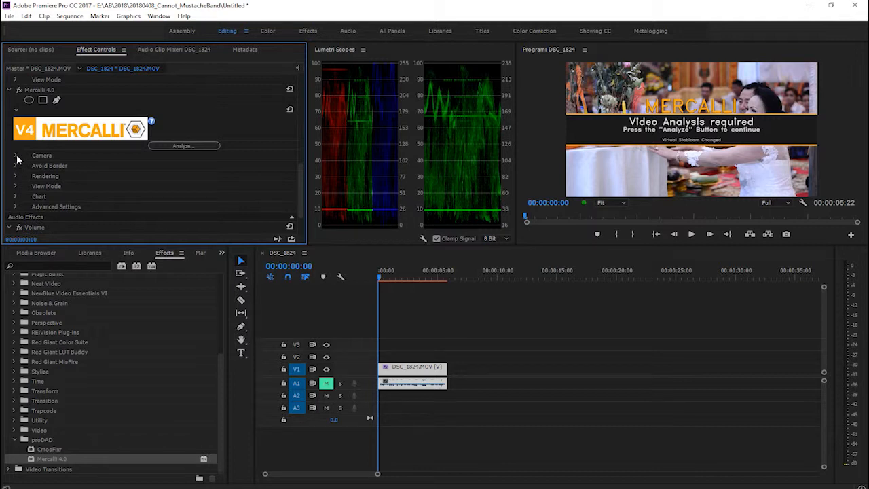
Disable Mercalli's rolling shutter compensation, run the analysis, and play the stabilized clip.
{"action": "left_click", "coordinate": [15, 155]}
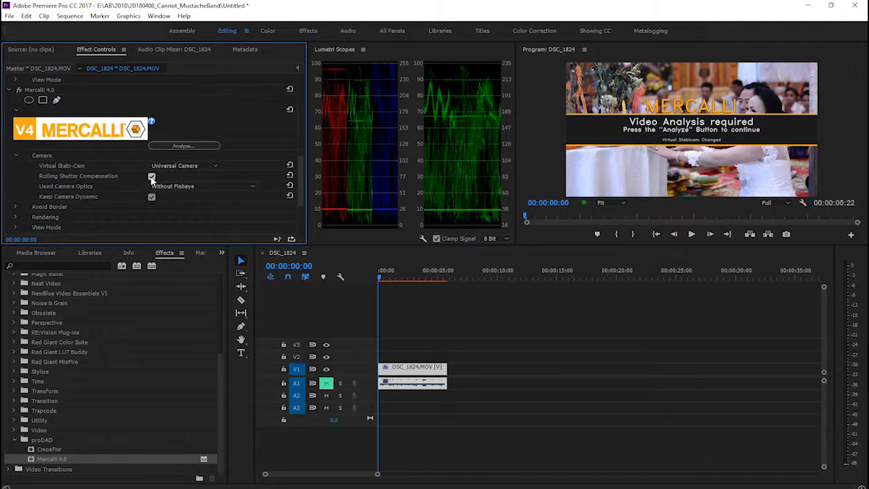
{"action": "left_click", "coordinate": [151, 176]}
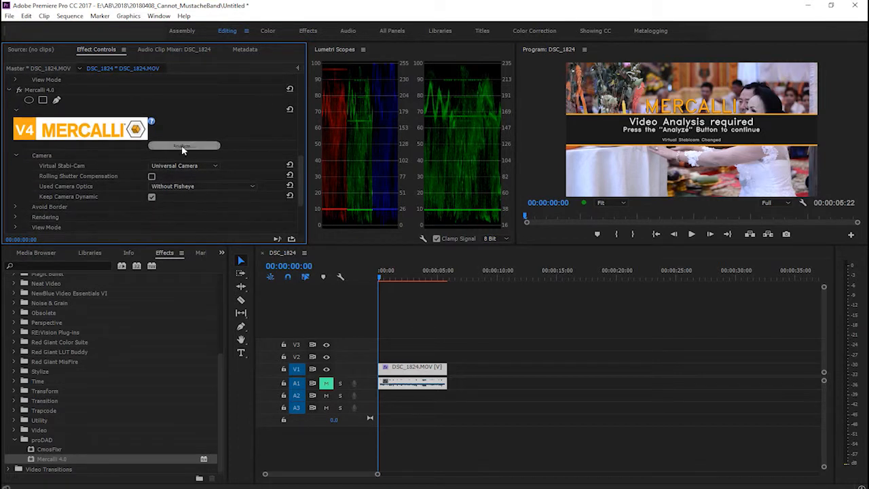
{"action": "left_click", "coordinate": [183, 145]}
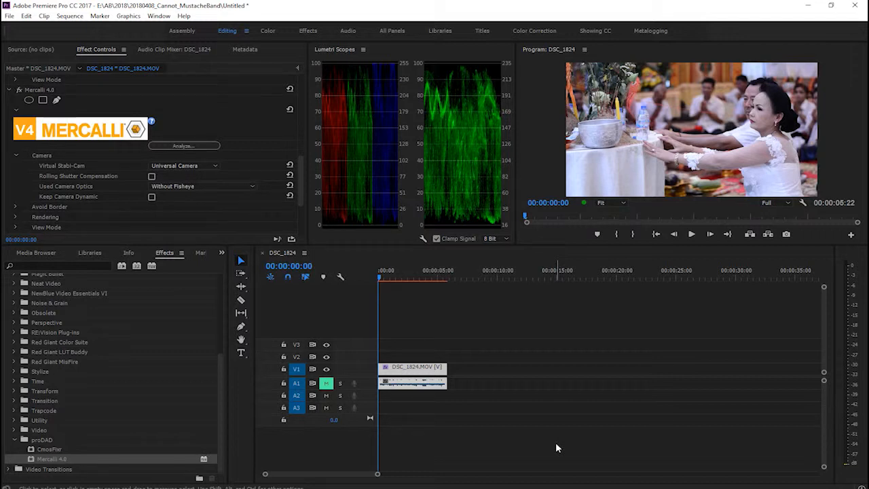
{"action": "left_click", "coordinate": [691, 234]}
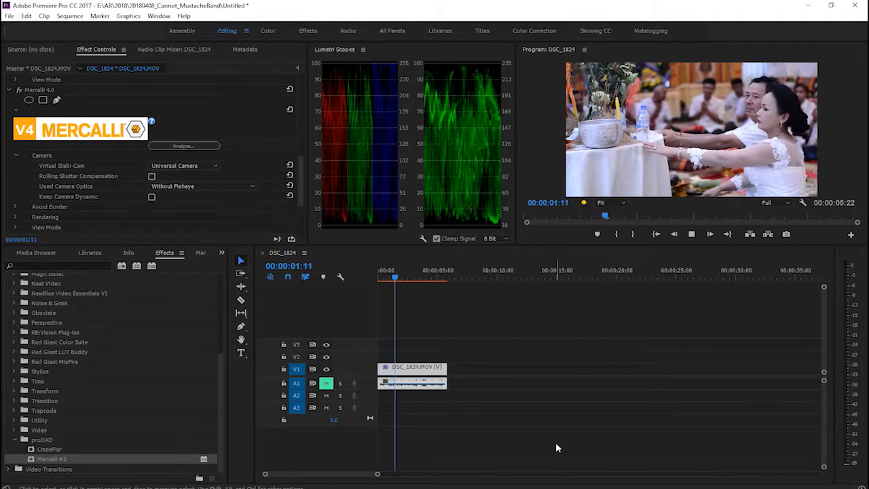